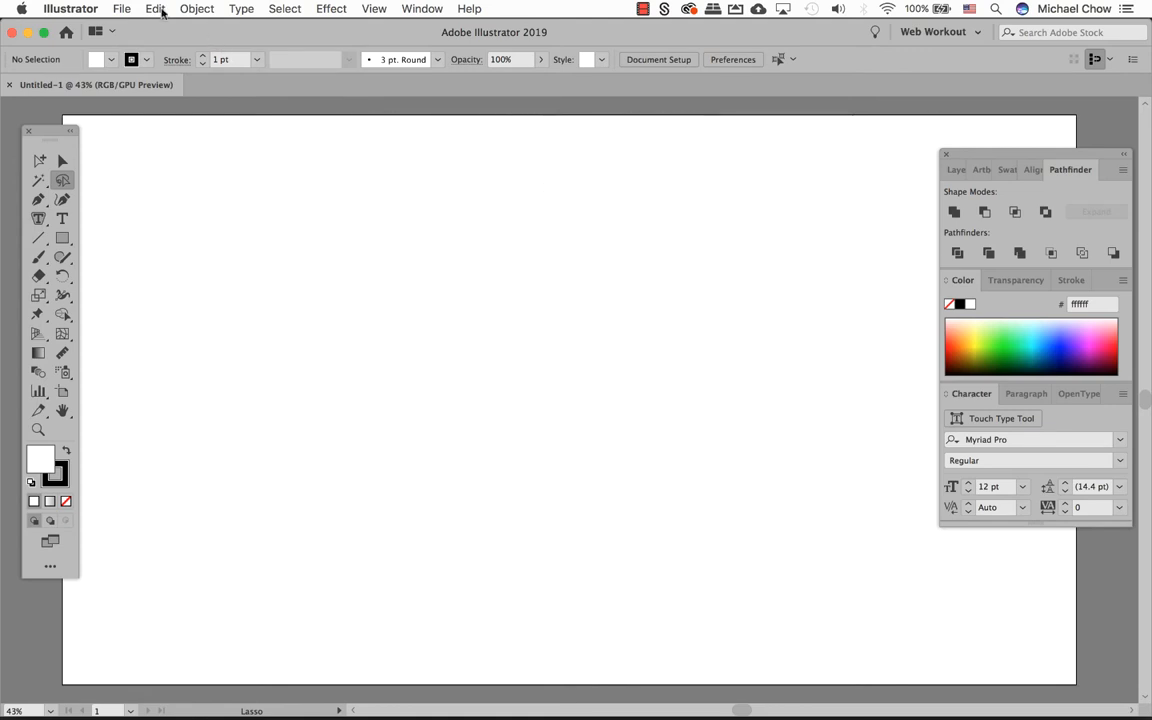
- Open the Keyboard Shortcuts dialog from the Edit menu
click(156, 8)
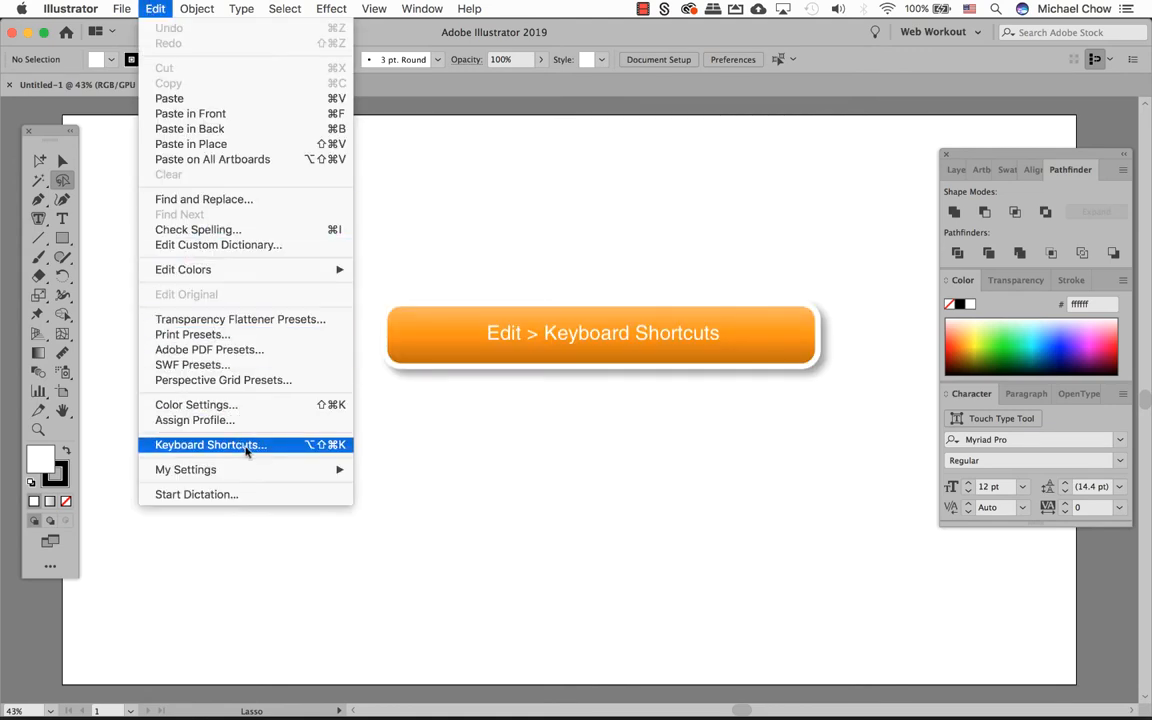
click(210, 444)
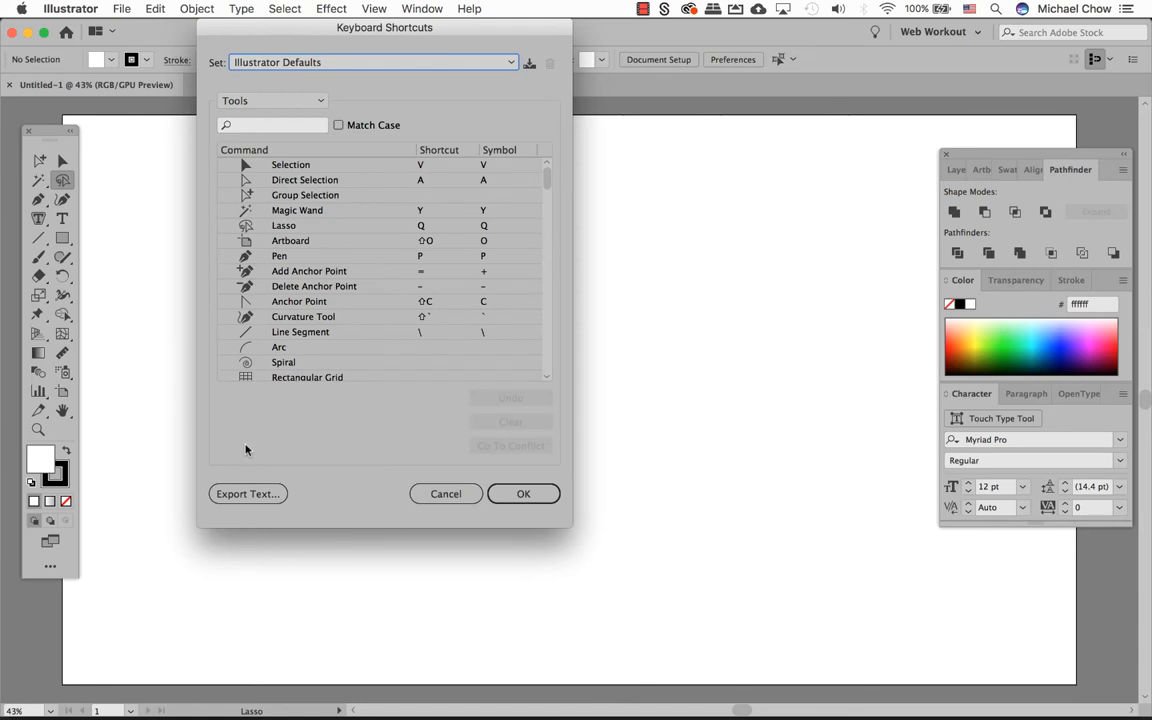
- Assign Command-D to the Place command under File in Menu Commands, taking it from Transform Again
click(272, 100)
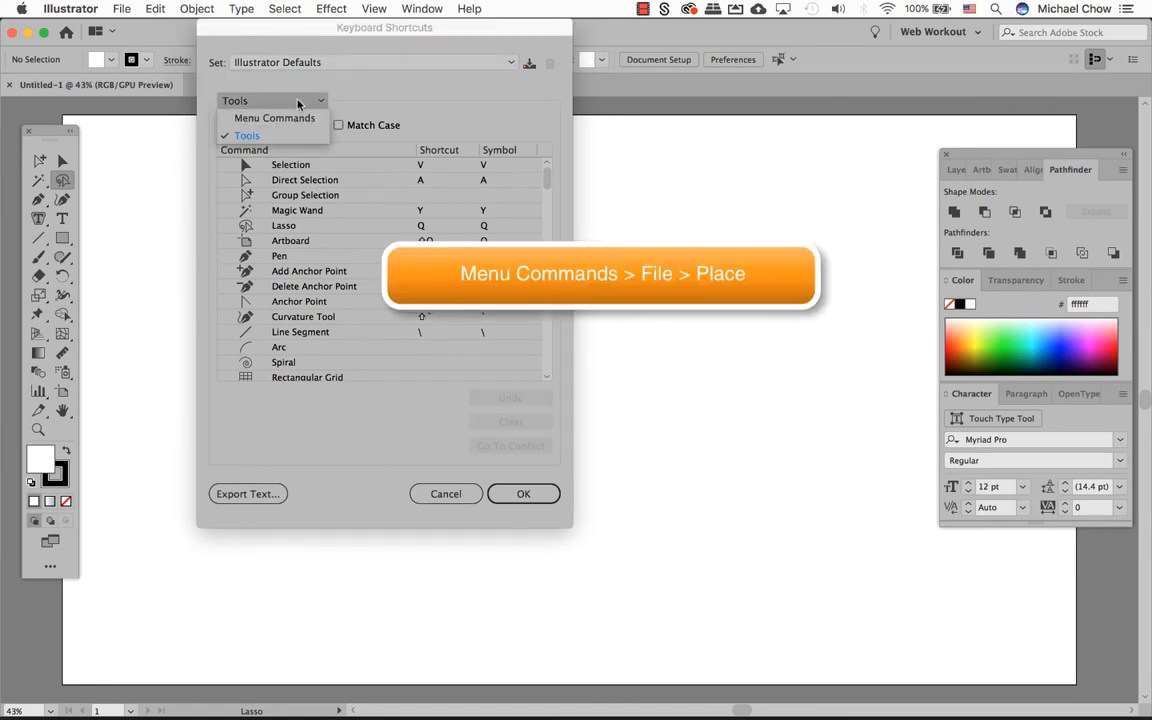
click(274, 118)
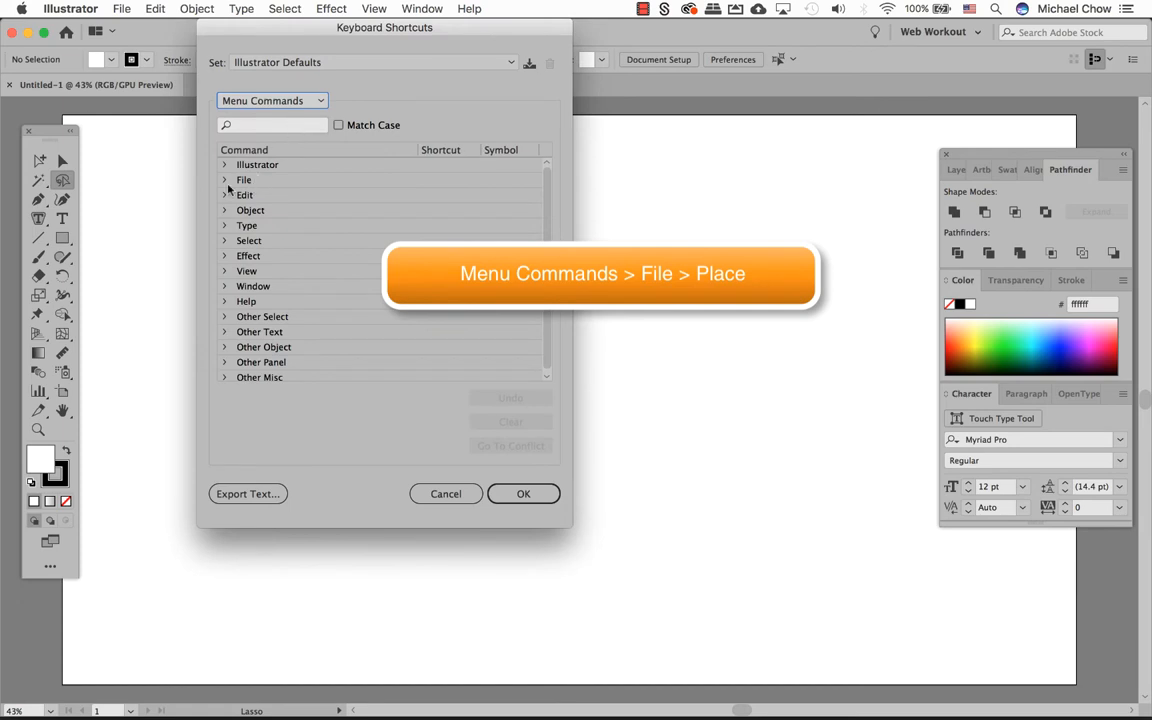
click(224, 180)
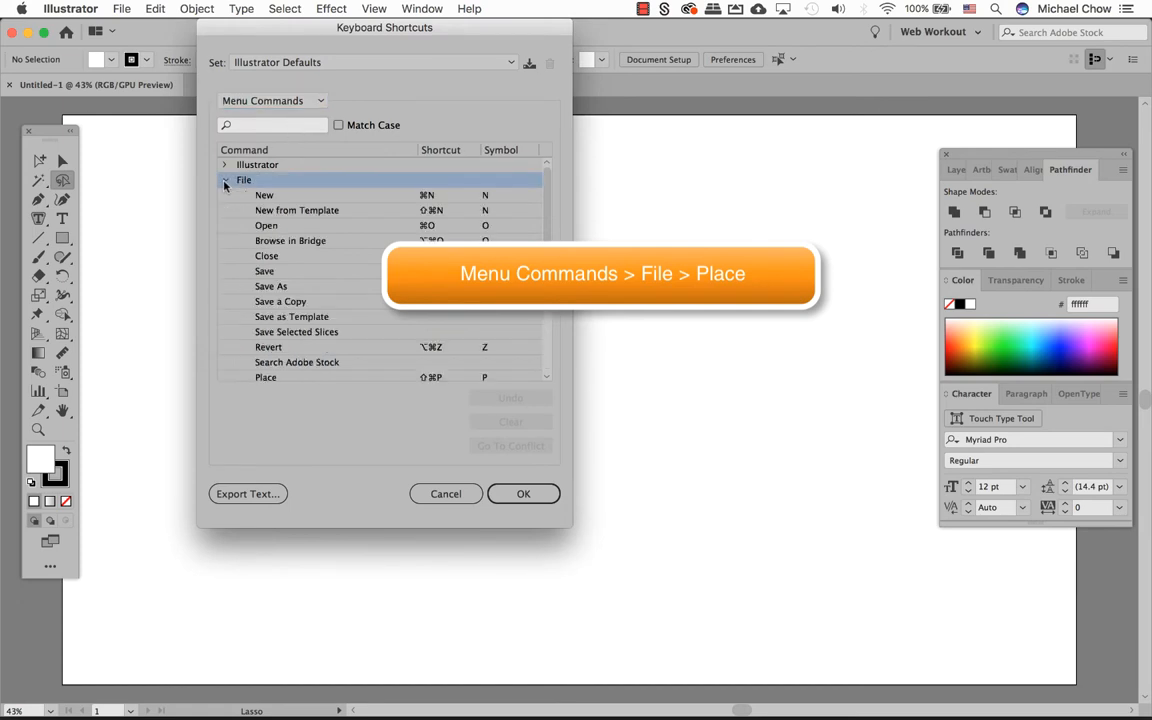
click(266, 376)
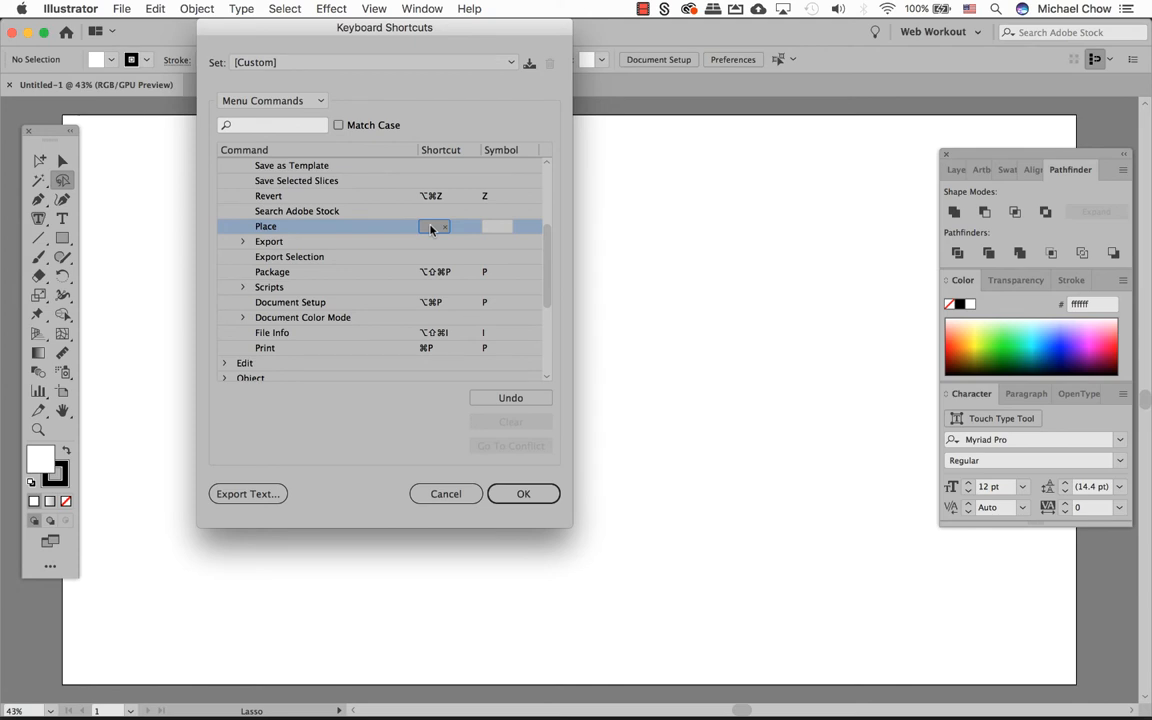
text(⌘D)
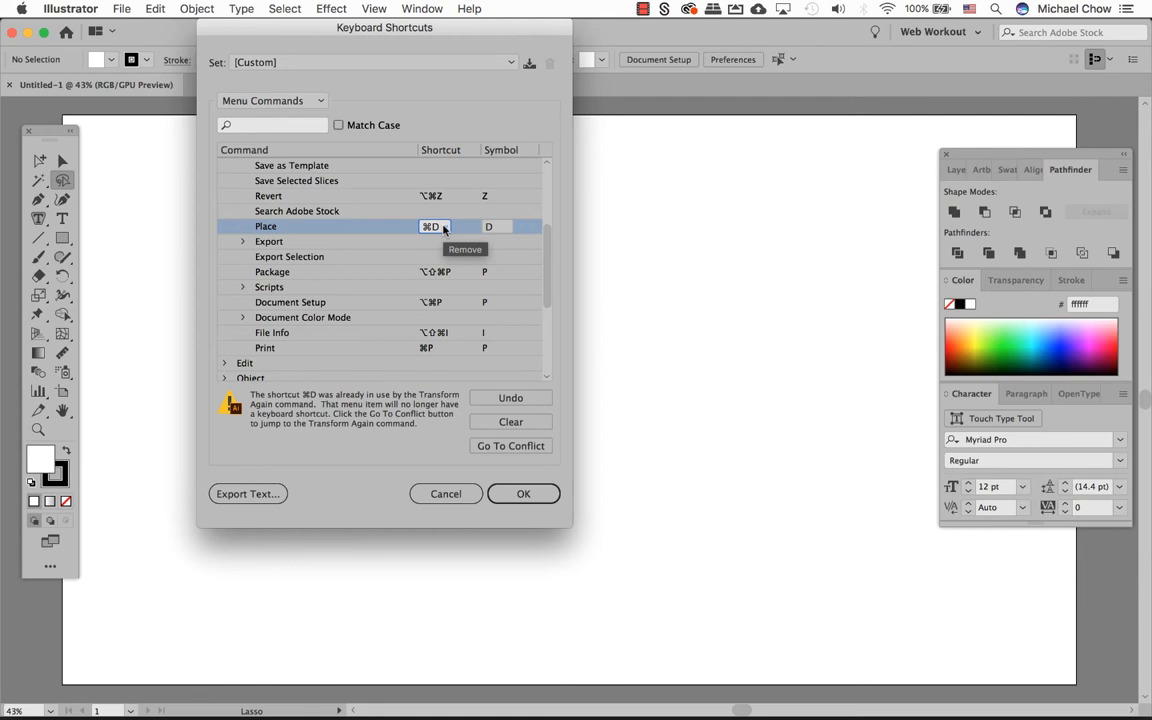
click(524, 492)
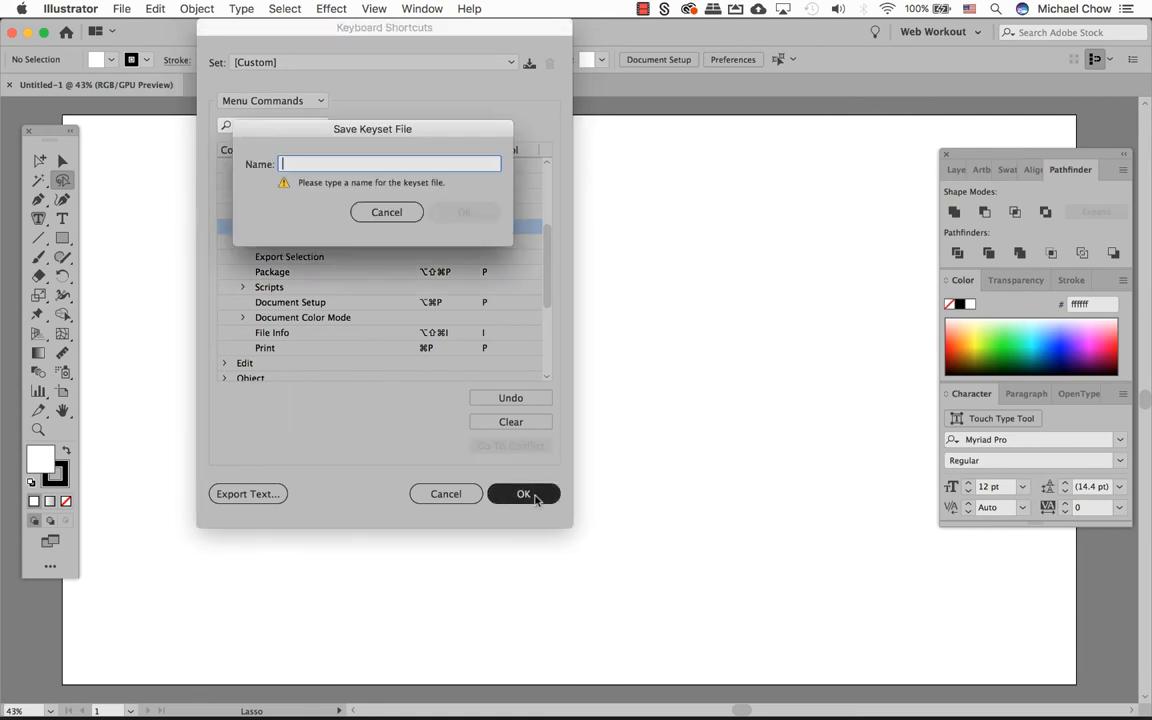
- Save the custom keyset as "Place" and confirm the shortcut in the File menu
text(Place)
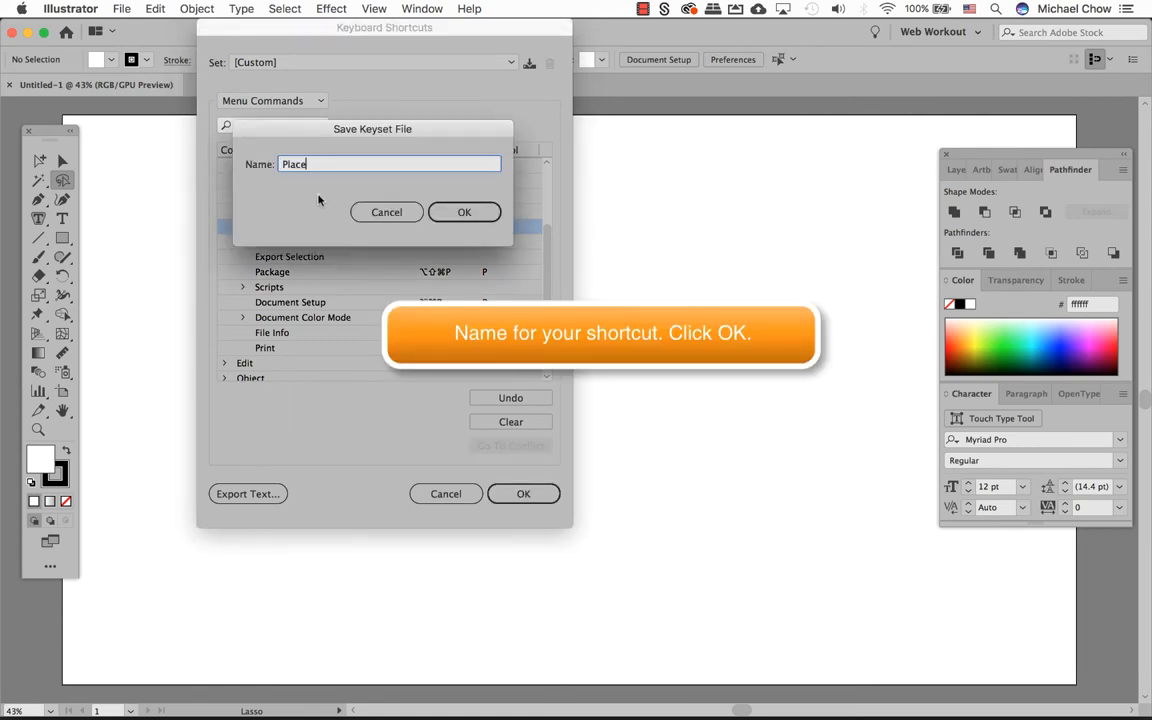
mouse_move(310, 176)
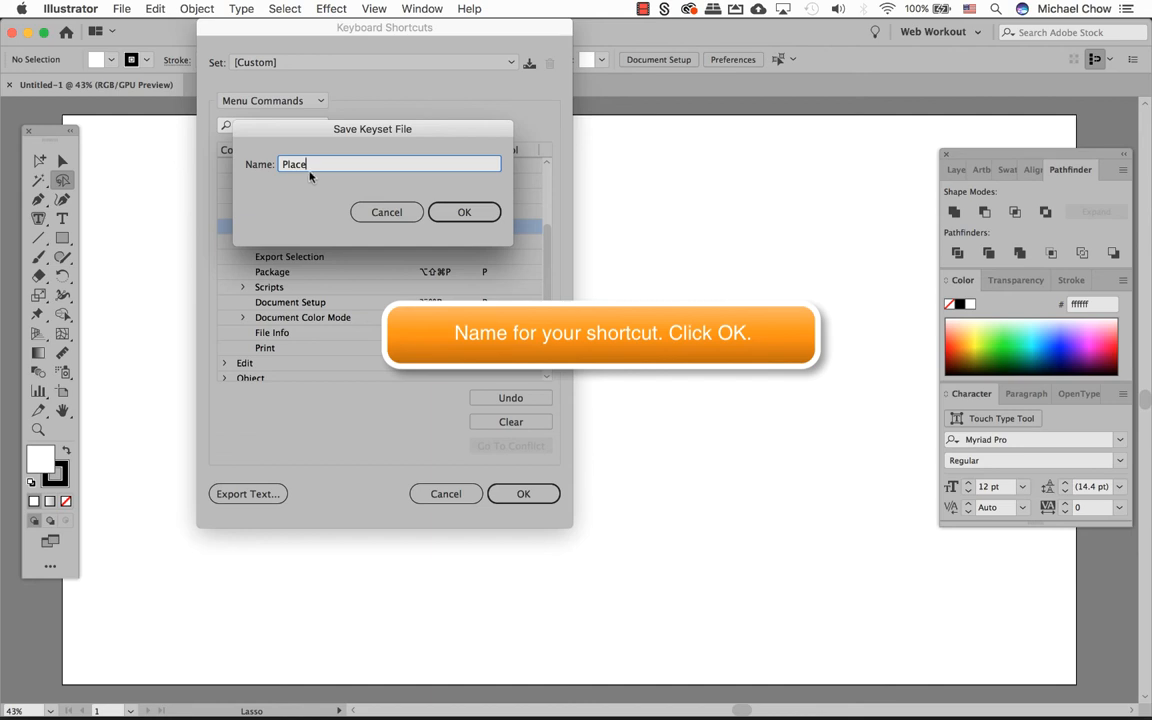
click(464, 212)
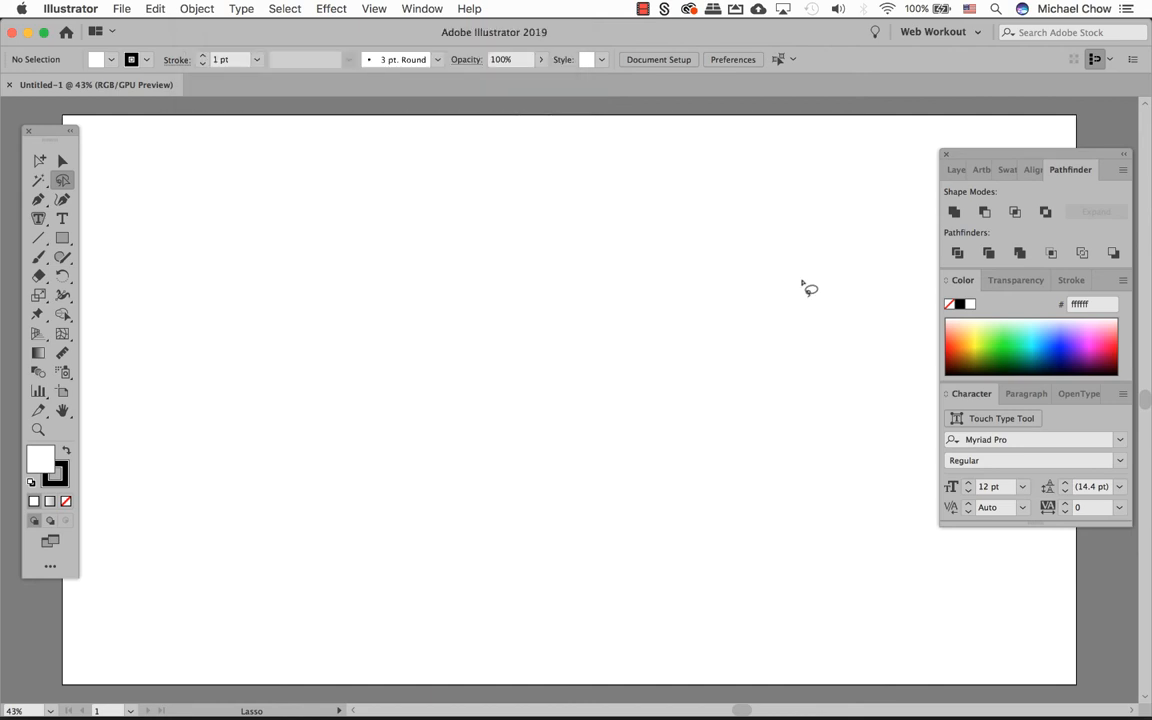
mouse_move(356, 110)
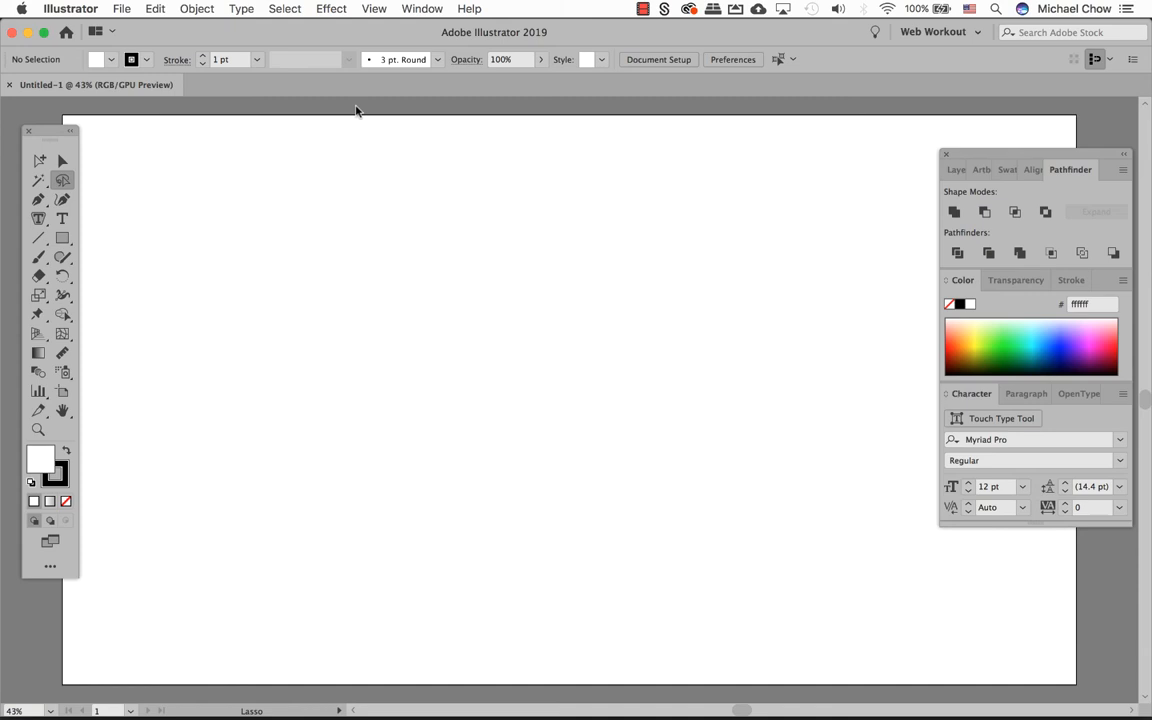
click(122, 8)
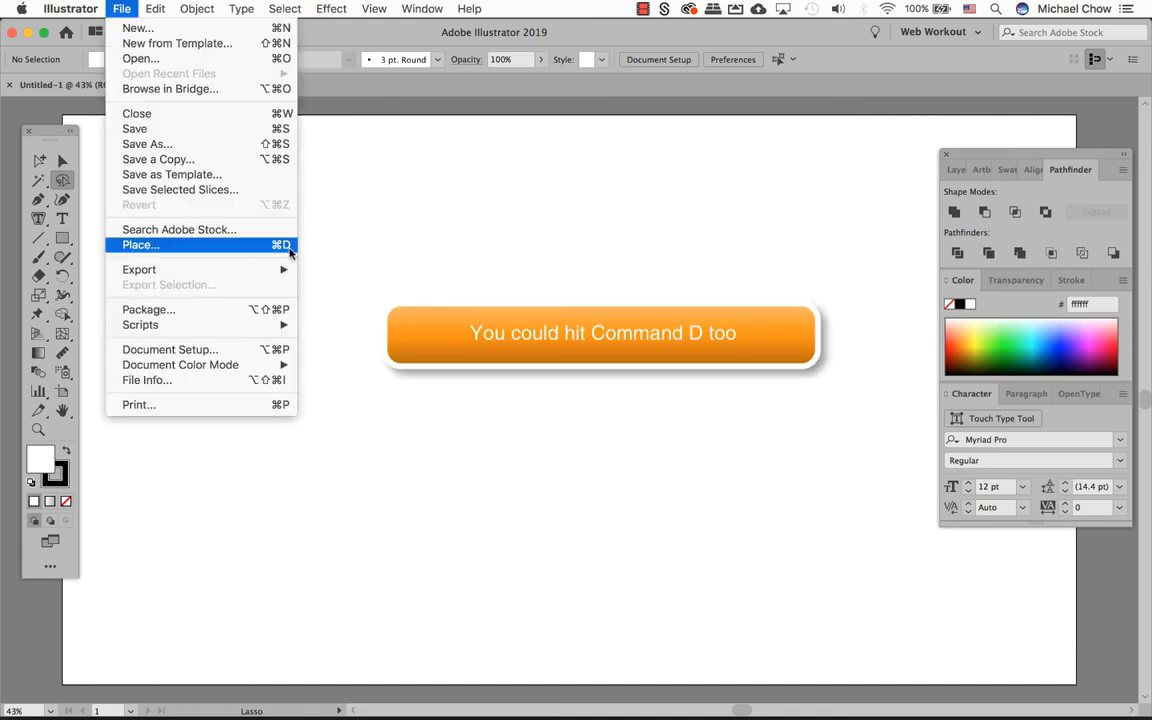